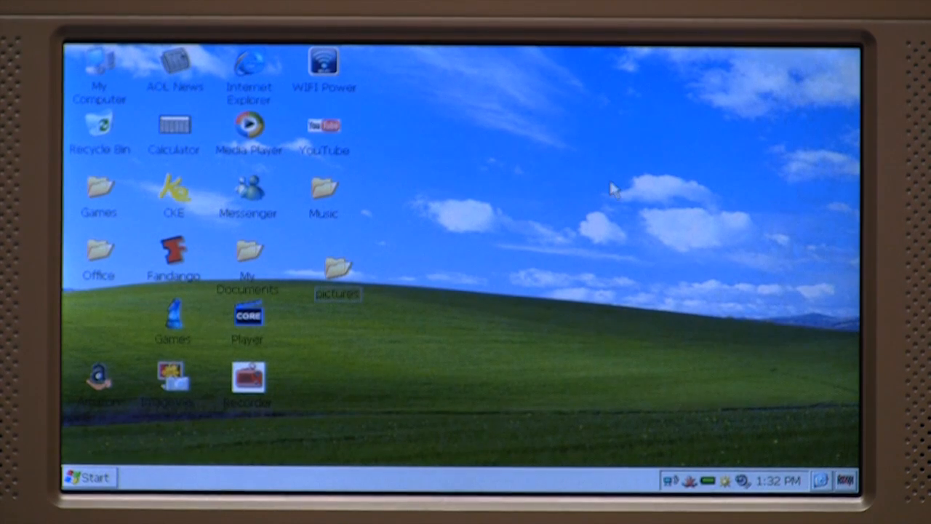
pyautogui.moveTo(282, 172)
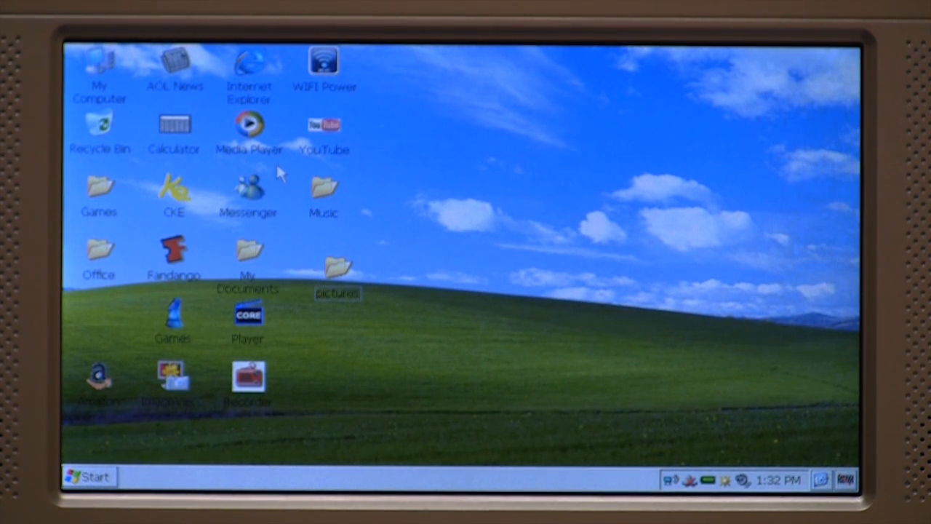
pyautogui.moveTo(212, 111)
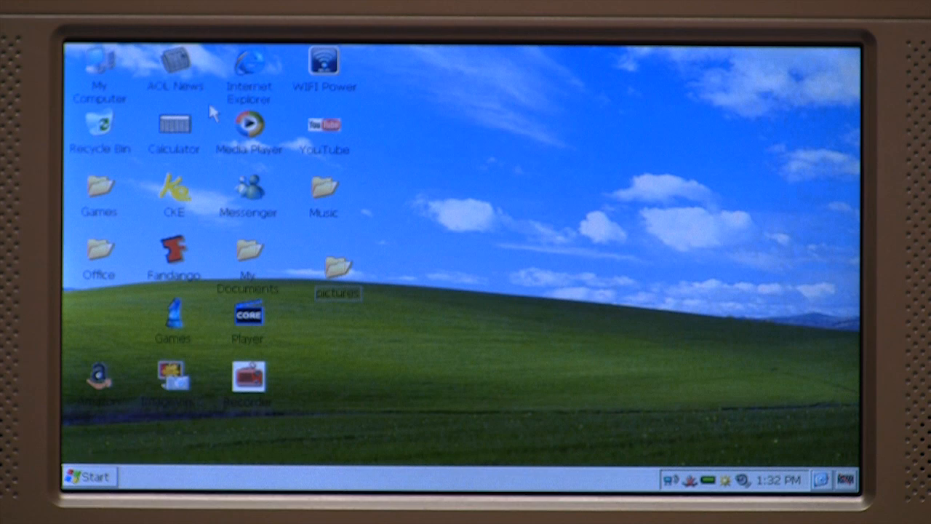
pyautogui.moveTo(99, 65)
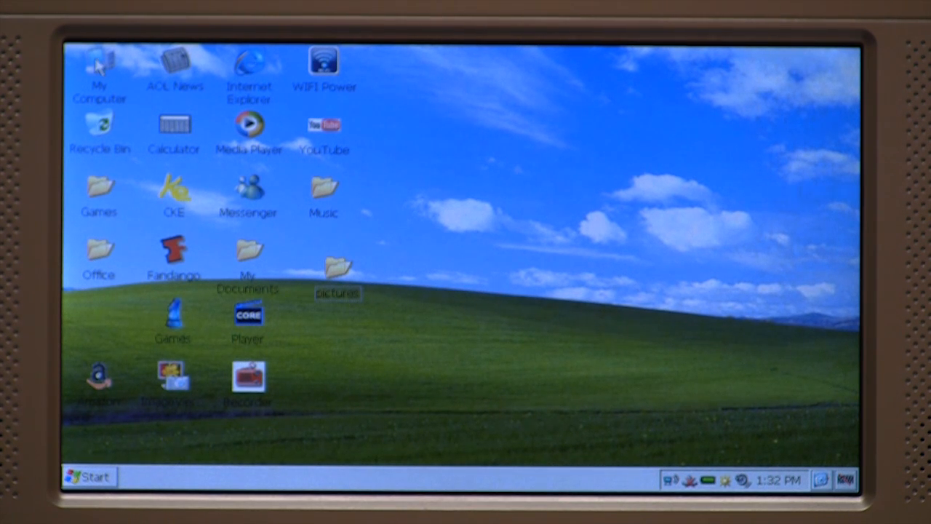
# - Browse My Computer to the USB Disk and copy the Sample_Worksheet file from it
pyautogui.doubleClick(99, 66)
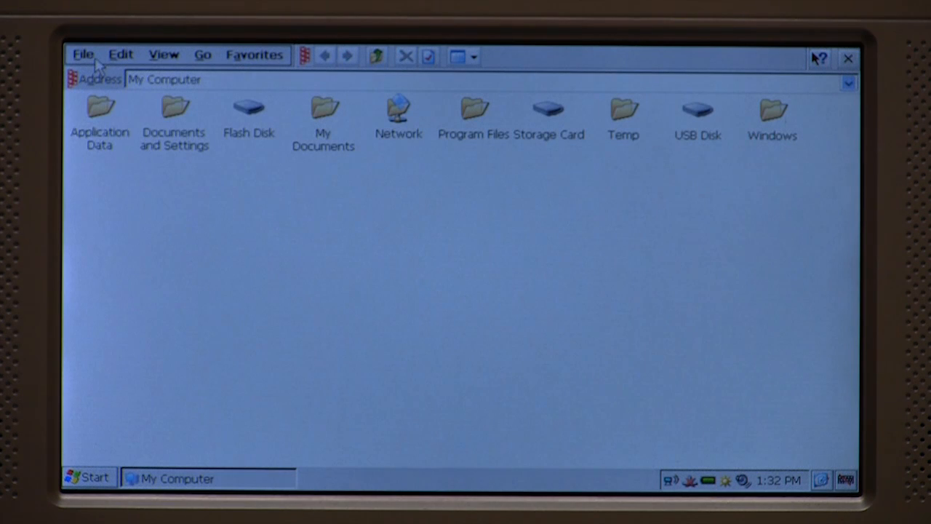
pyautogui.moveTo(771, 157)
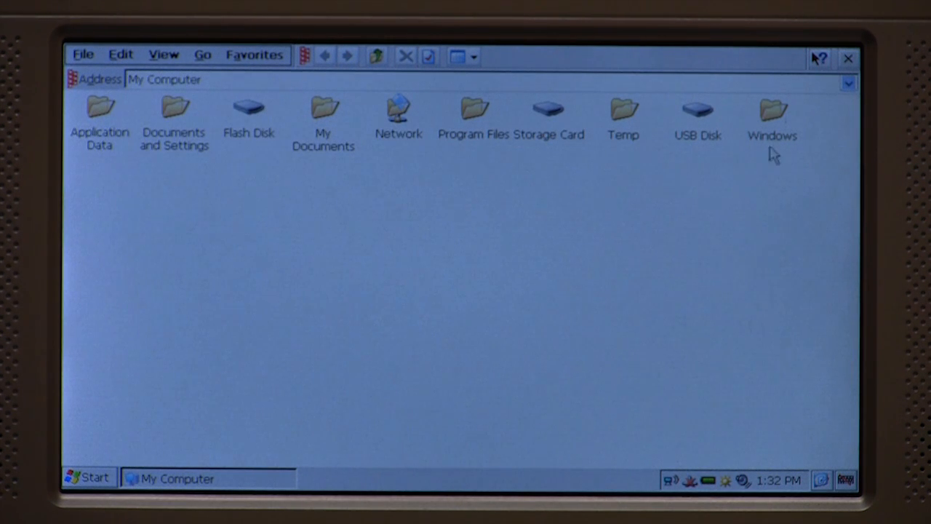
pyautogui.moveTo(698, 117)
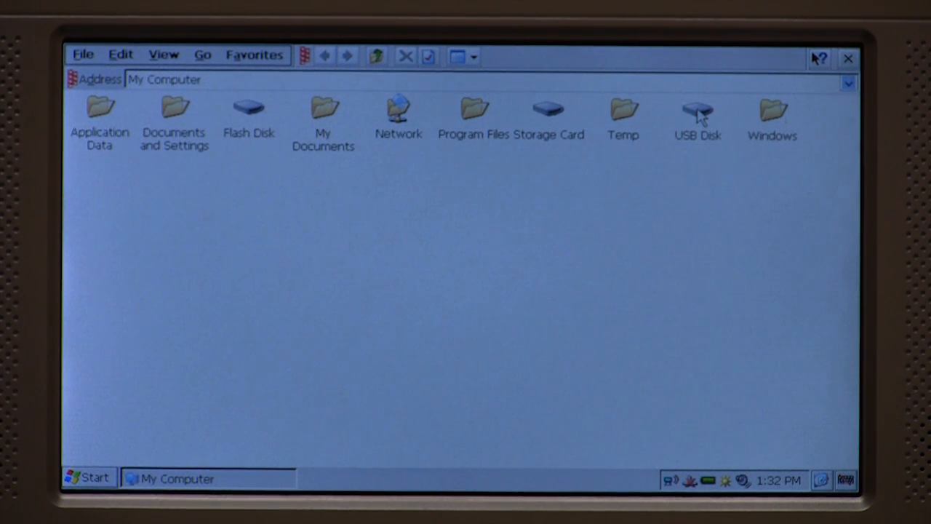
pyautogui.doubleClick(697, 109)
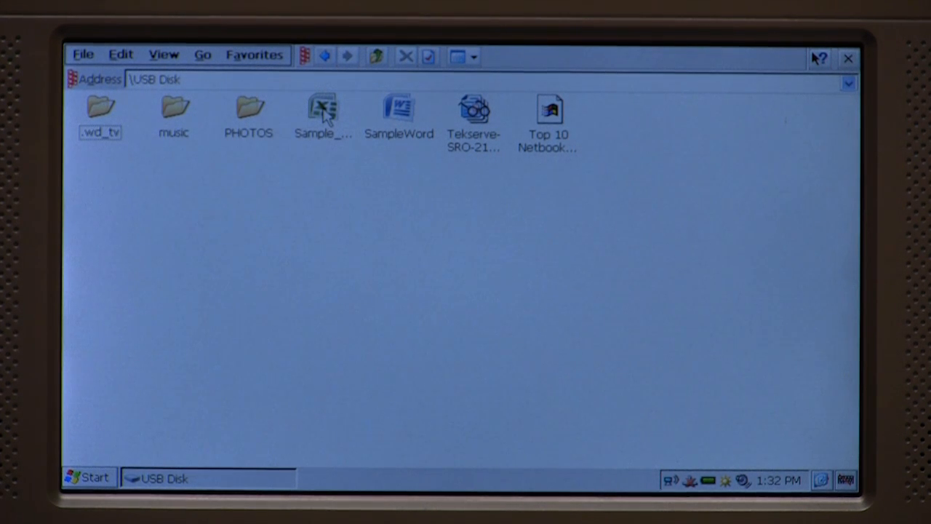
pyautogui.rightClick(322, 109)
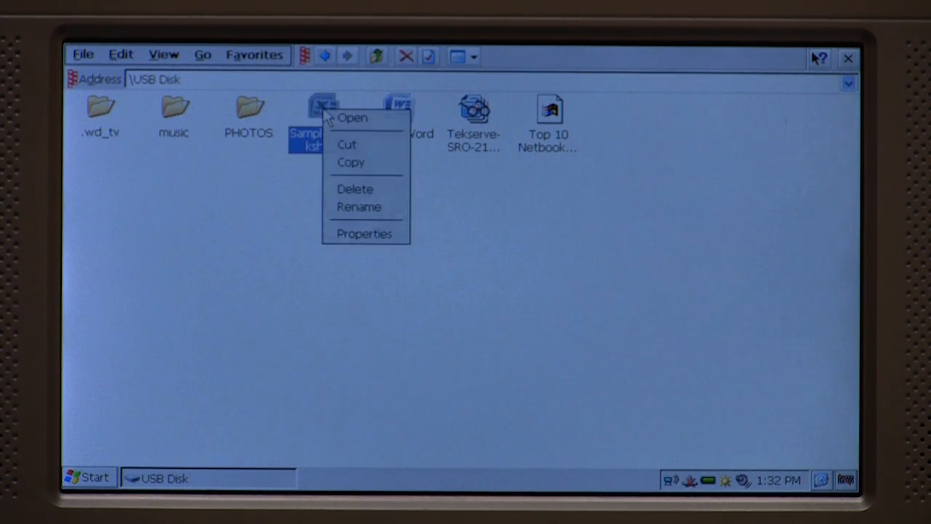
pyautogui.moveTo(357, 174)
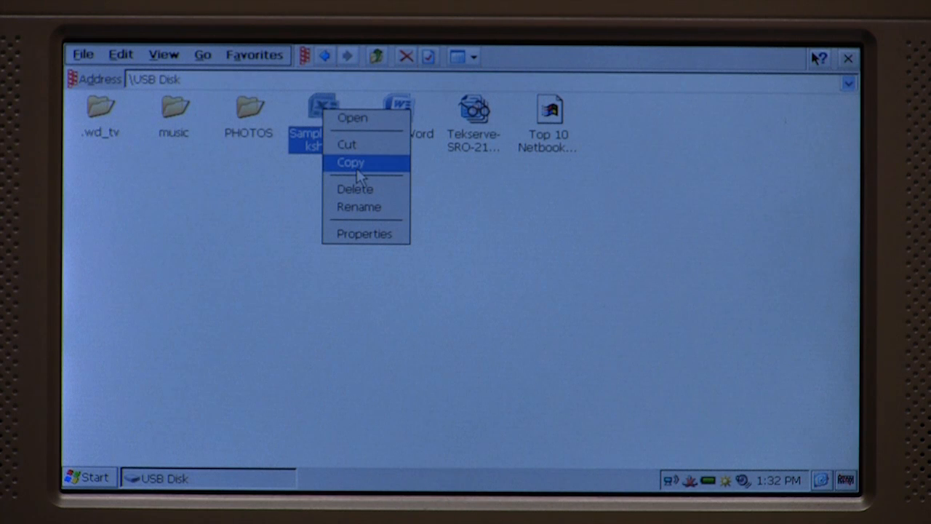
pyautogui.click(352, 163)
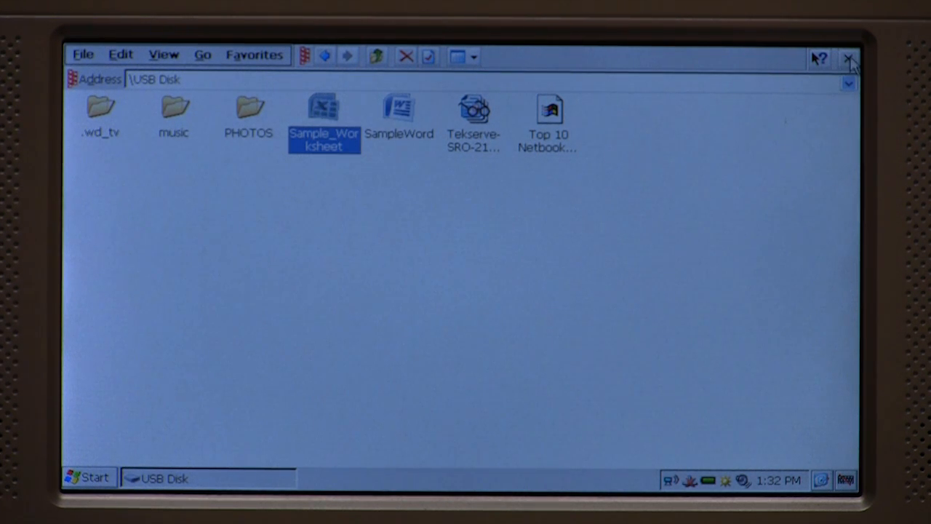
# - Paste the copied Sample_Worksheet into the My Documents folder
pyautogui.click(850, 57)
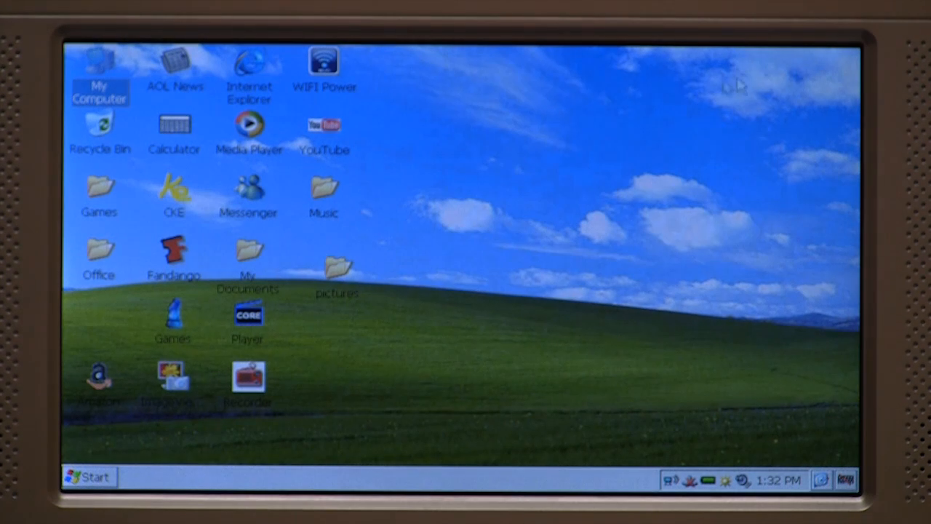
pyautogui.moveTo(433, 234)
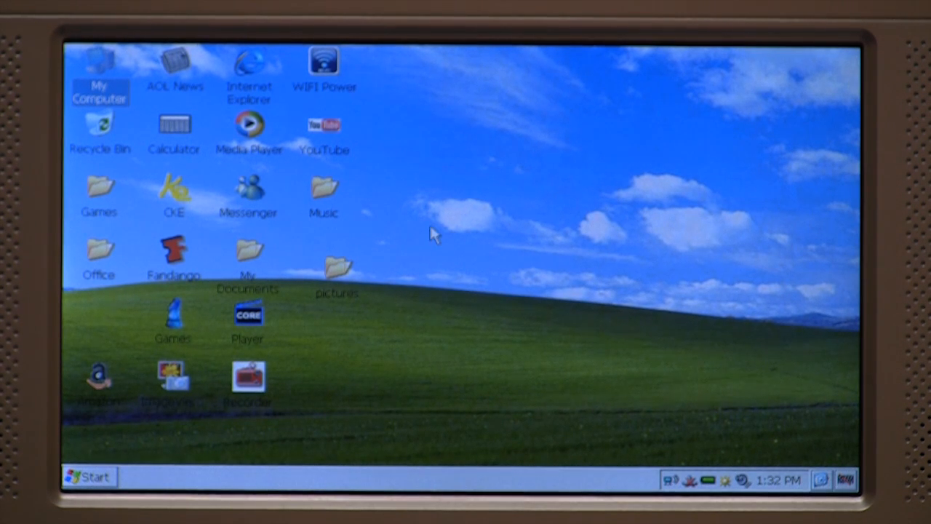
pyautogui.moveTo(249, 253)
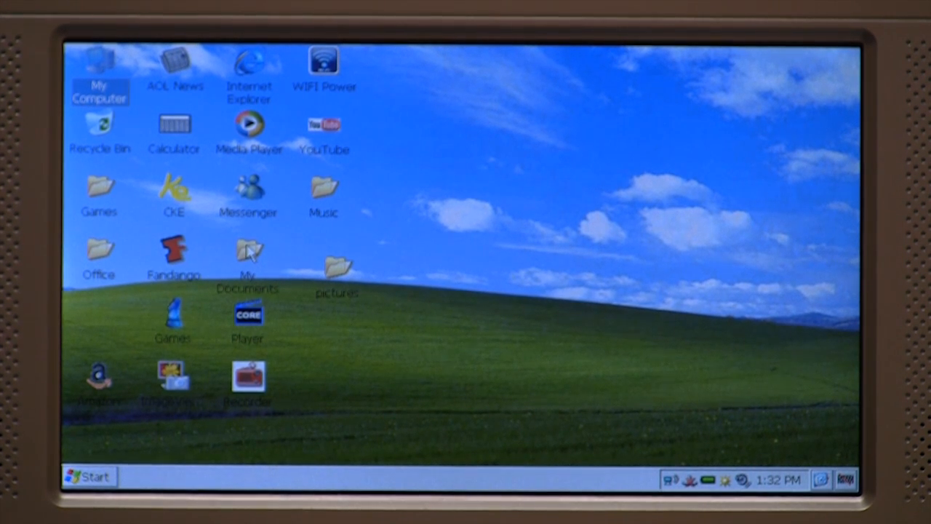
pyautogui.doubleClick(249, 250)
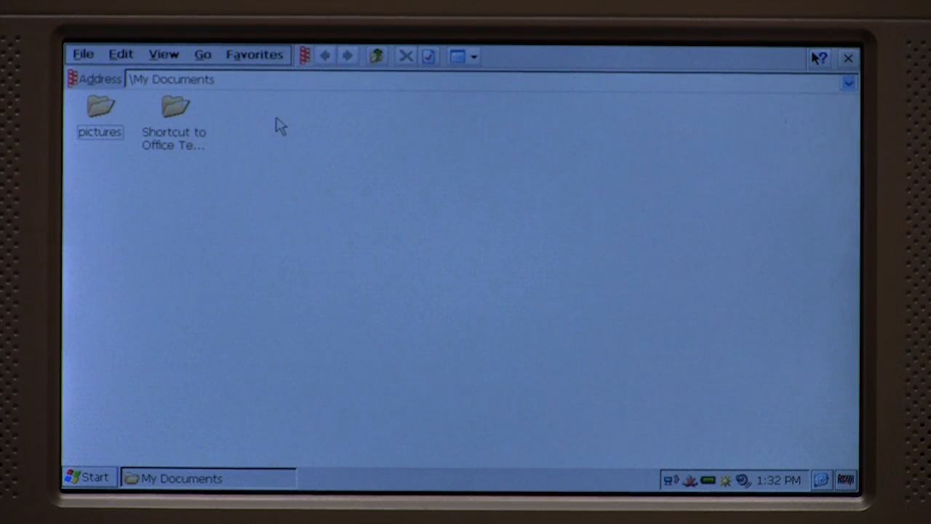
pyautogui.rightClick(279, 128)
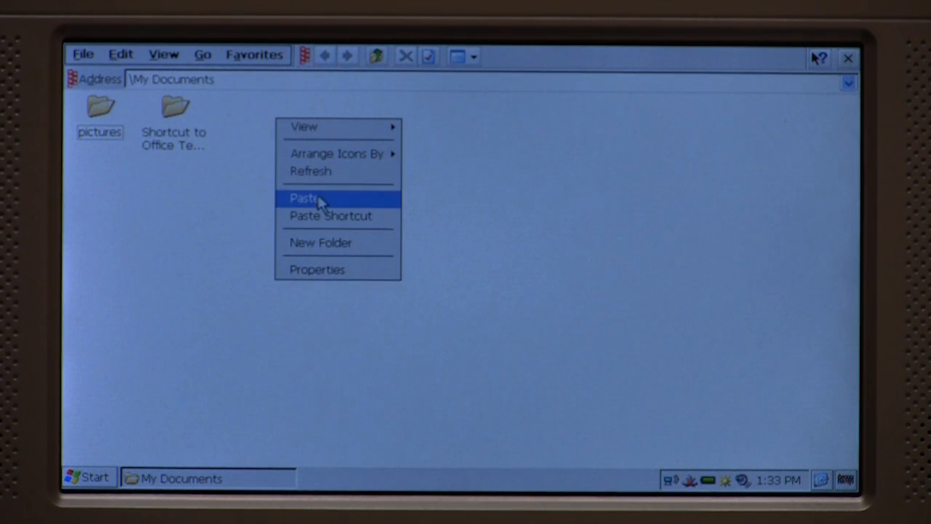
pyautogui.moveTo(323, 206)
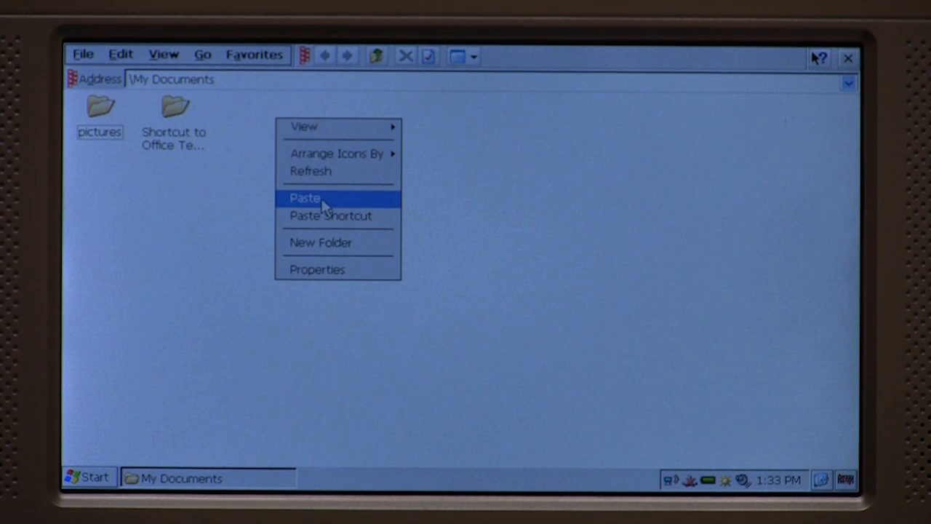
pyautogui.click(305, 198)
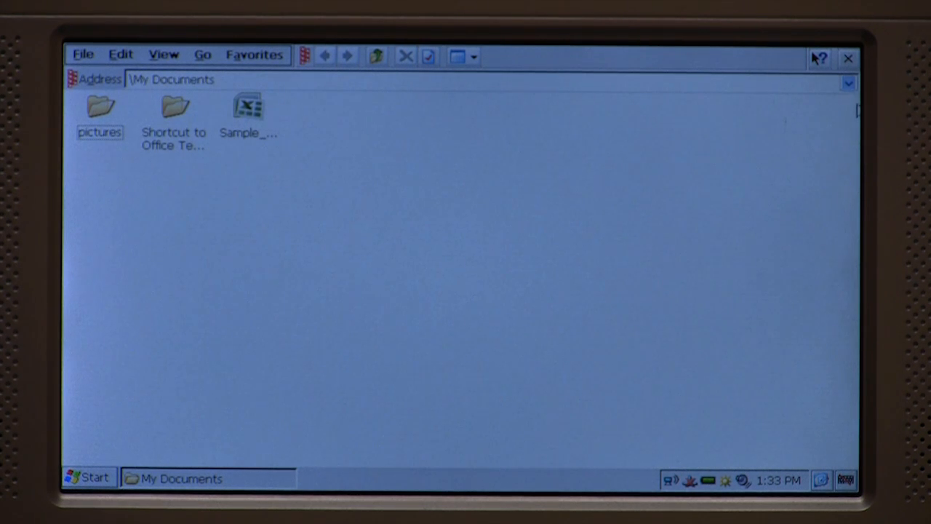
pyautogui.moveTo(849, 58)
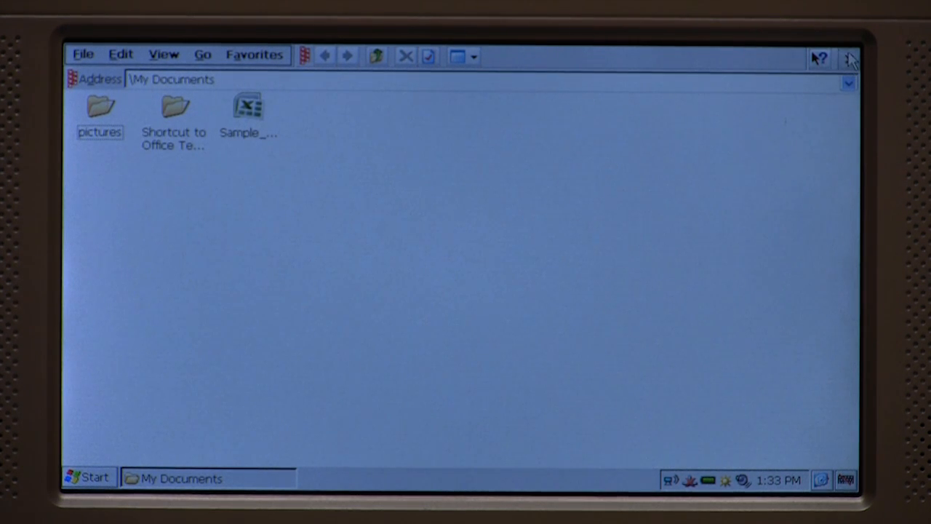
# - Return to the USB Disk via My Computer and copy the SampleWord document
pyautogui.click(850, 57)
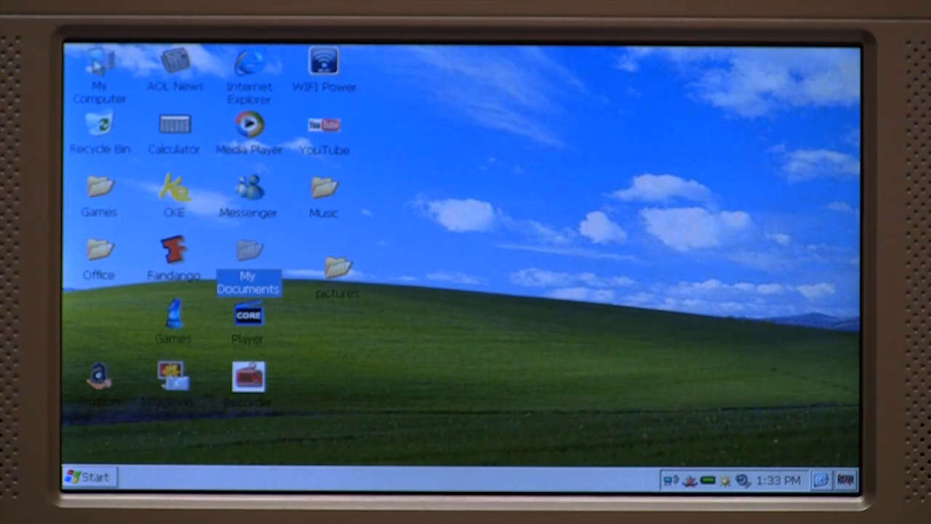
pyautogui.doubleClick(99, 66)
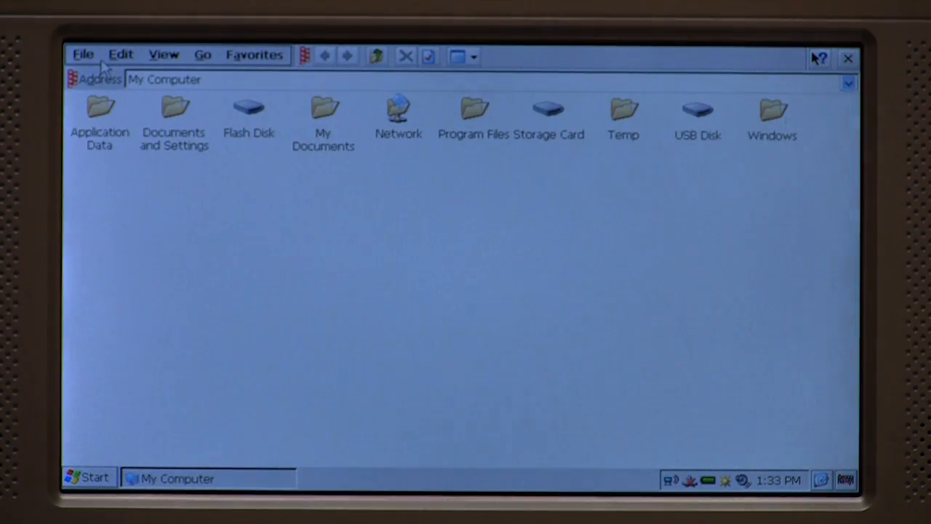
pyautogui.moveTo(690, 113)
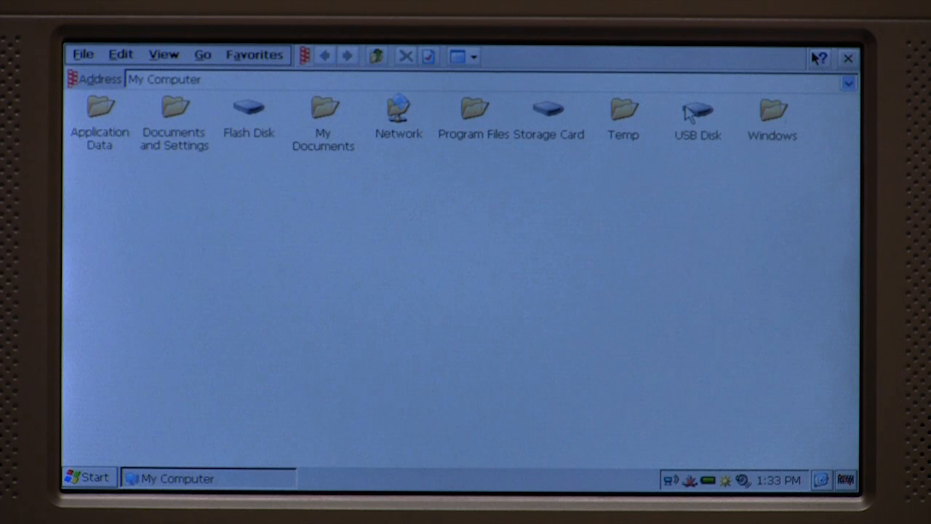
pyautogui.doubleClick(698, 107)
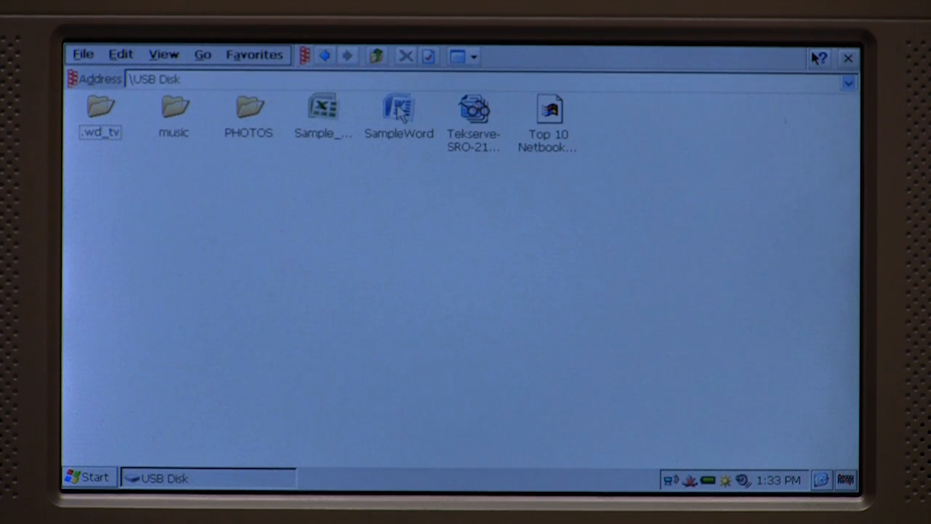
pyautogui.rightClick(399, 116)
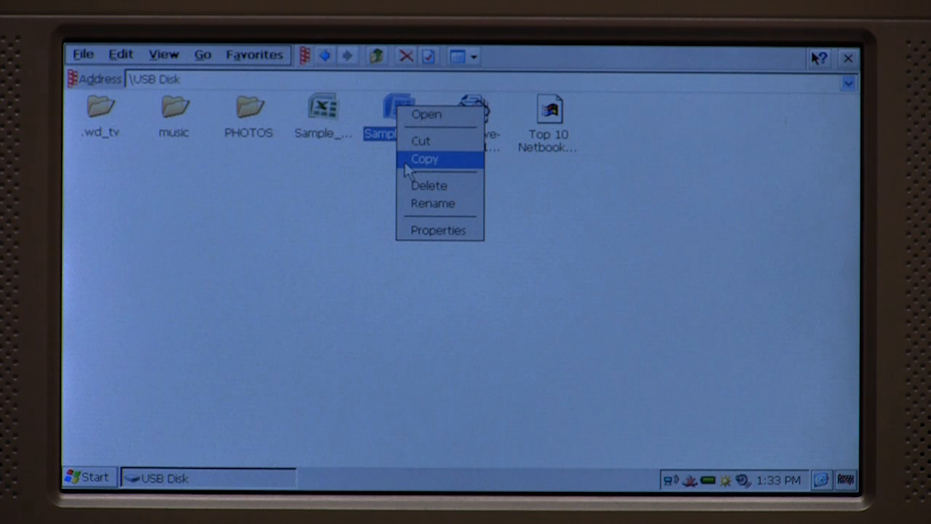
pyautogui.click(424, 158)
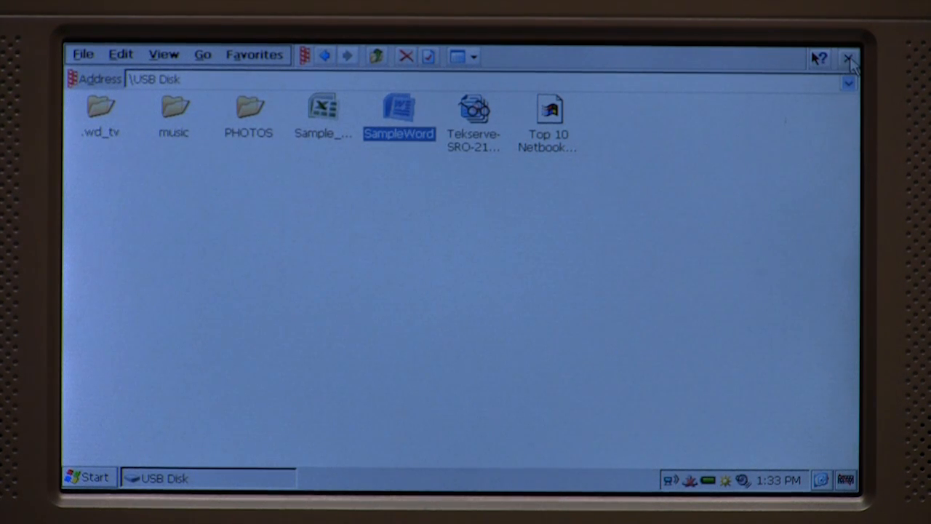
# - Paste SampleWord into My Documents alongside Sample_Worksheet
pyautogui.click(849, 57)
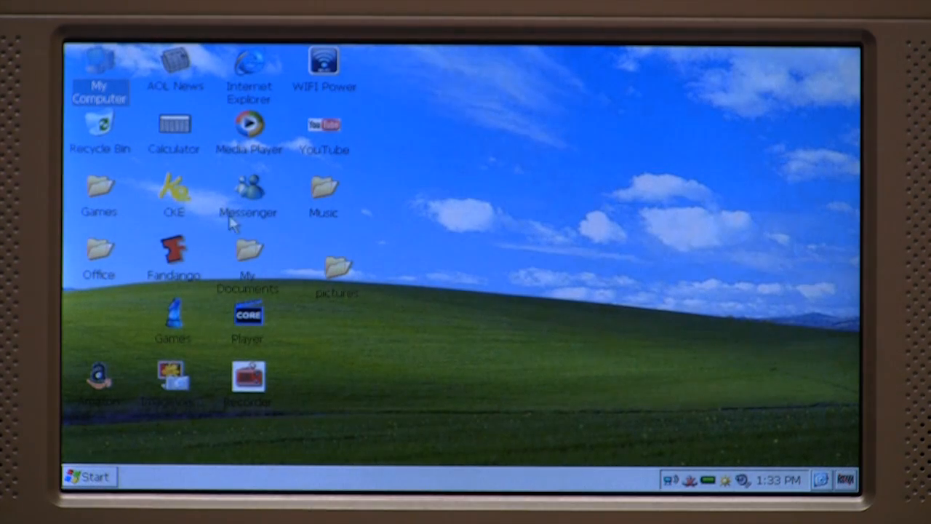
pyautogui.click(247, 255)
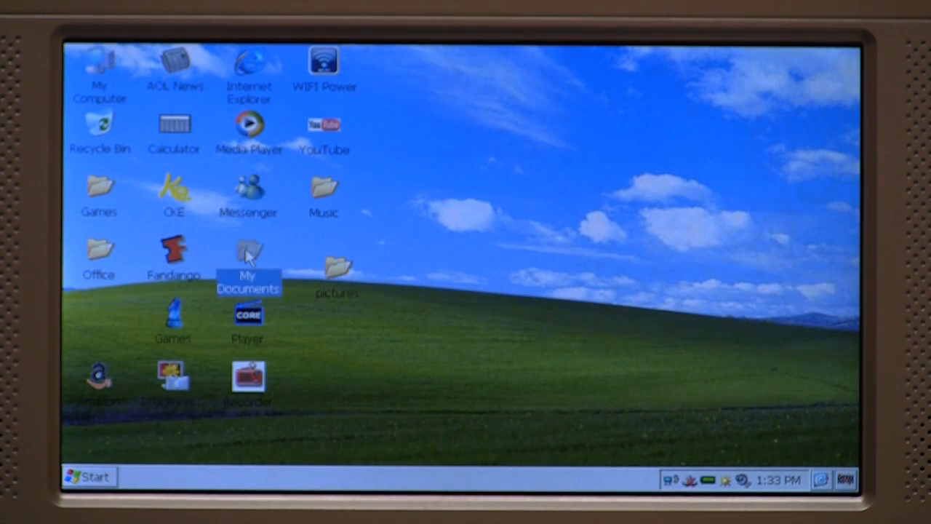
pyautogui.doubleClick(248, 259)
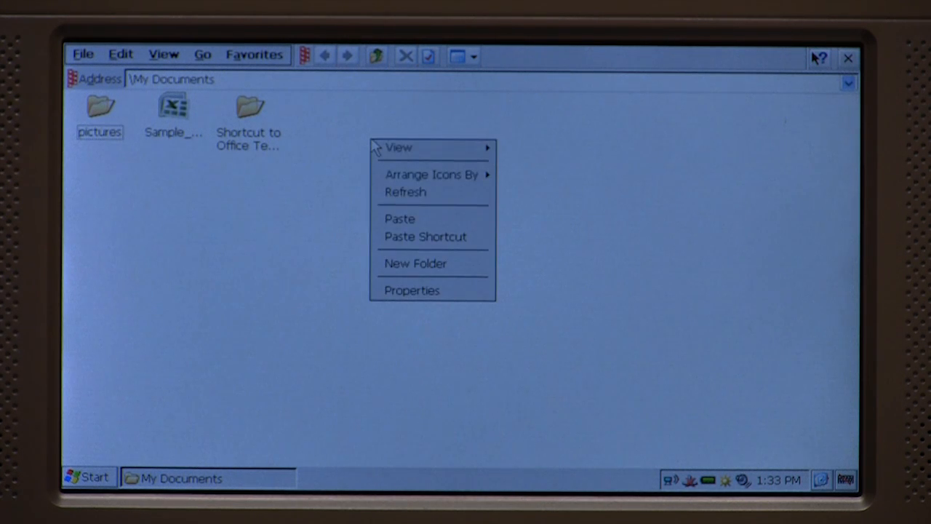
pyautogui.click(399, 219)
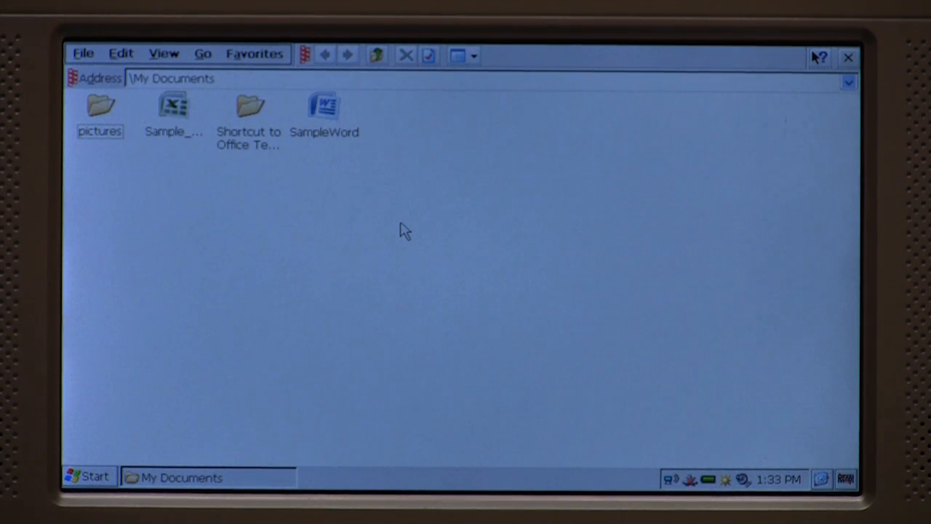
pyautogui.moveTo(337, 116)
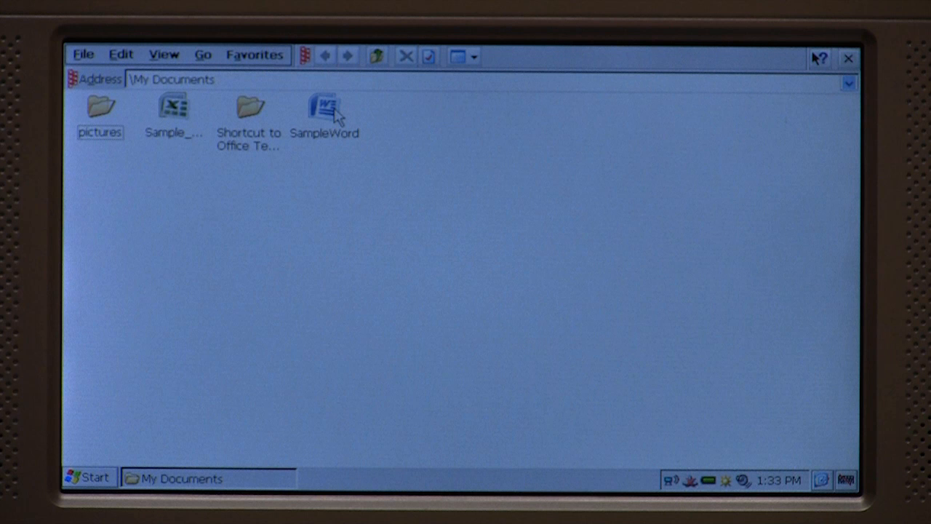
# - View SampleWord in Word Viewer and scroll its Lorem Ipsum text down to page 2
pyautogui.doubleClick(324, 107)
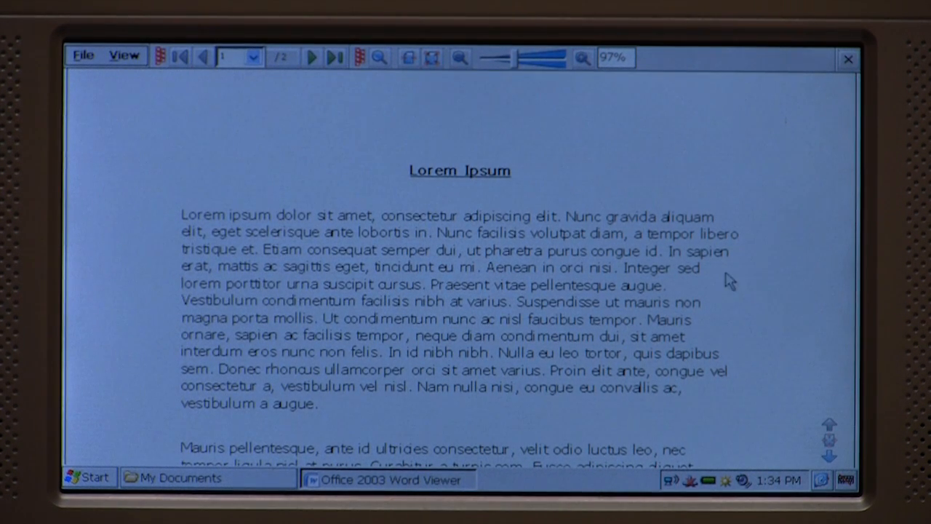
pyautogui.moveTo(830, 471)
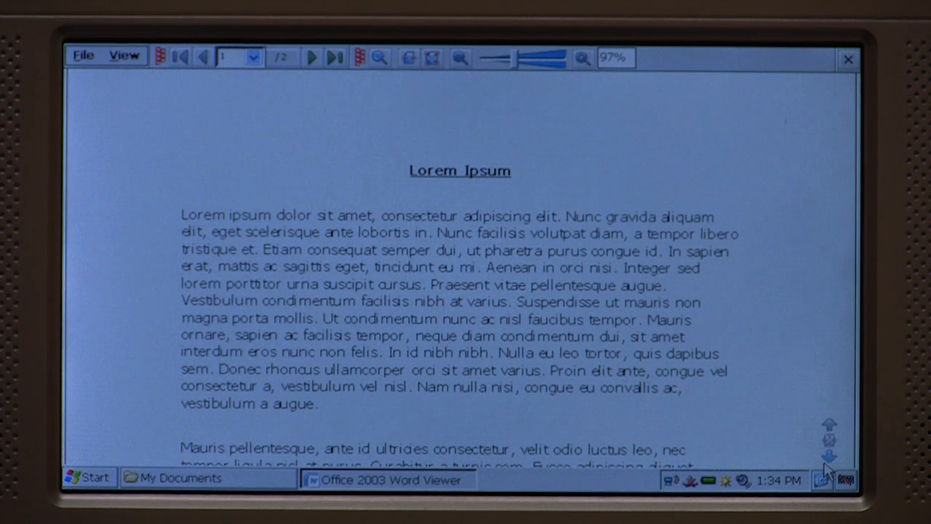
pyautogui.scroll(-3)
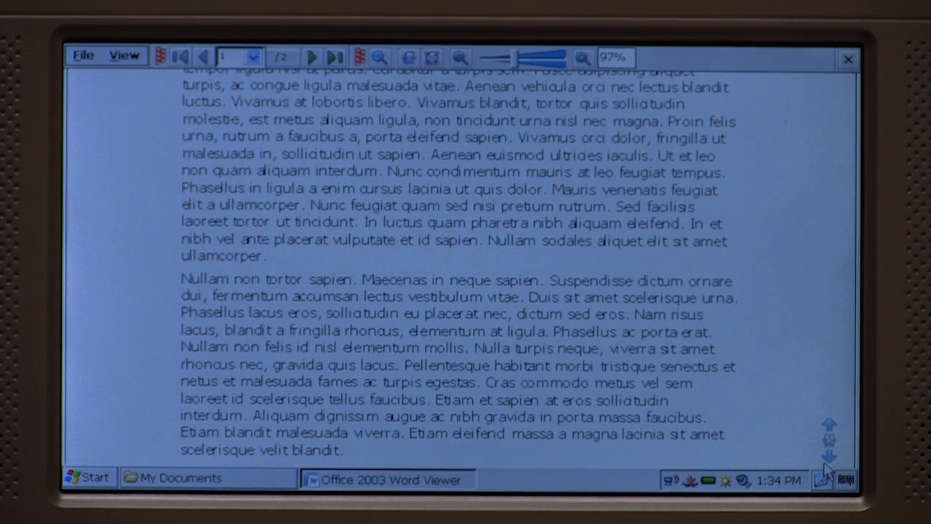
pyautogui.scroll(-3)
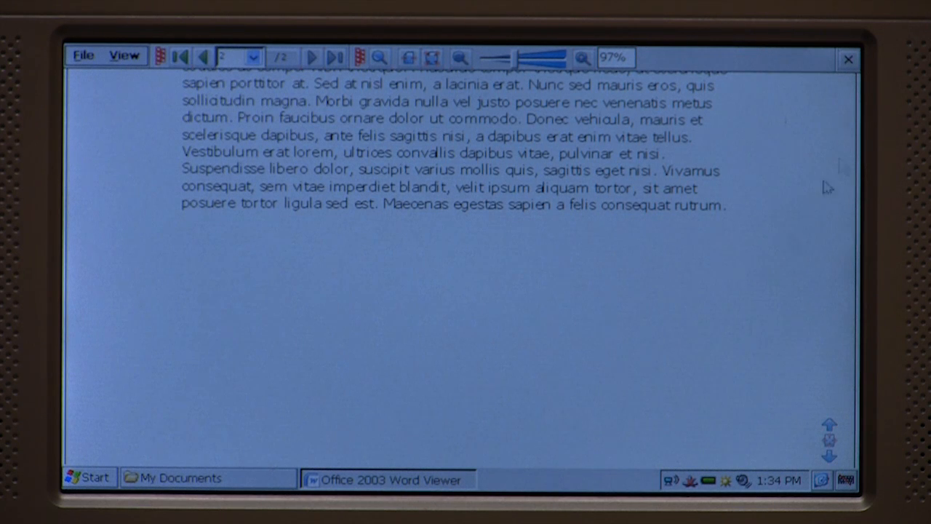
pyautogui.moveTo(851, 66)
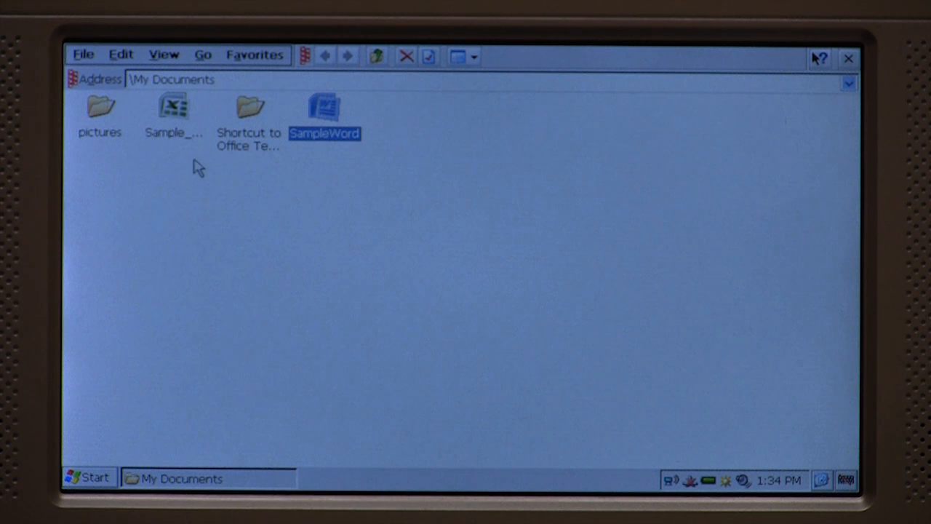
pyautogui.moveTo(186, 177)
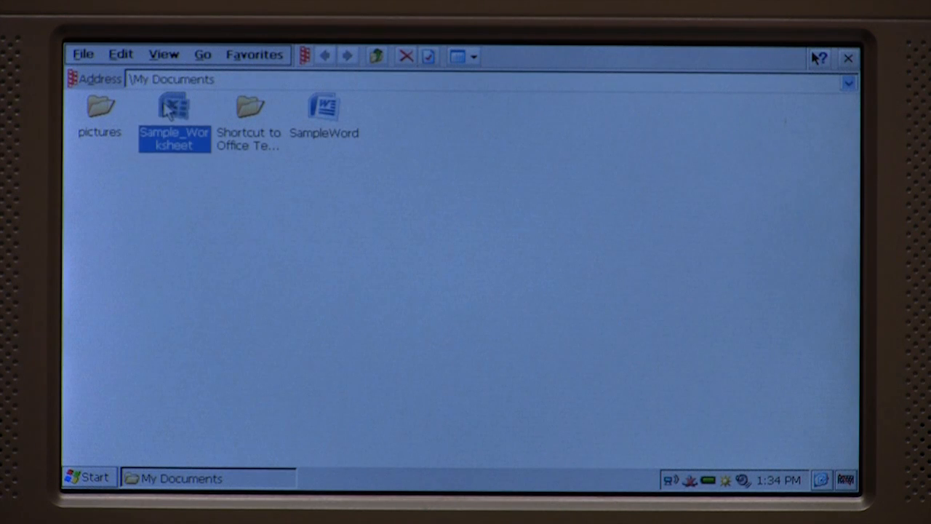
# - View Sample_Worksheet in Excel Viewer and select the March cell in row 4
pyautogui.doubleClick(174, 109)
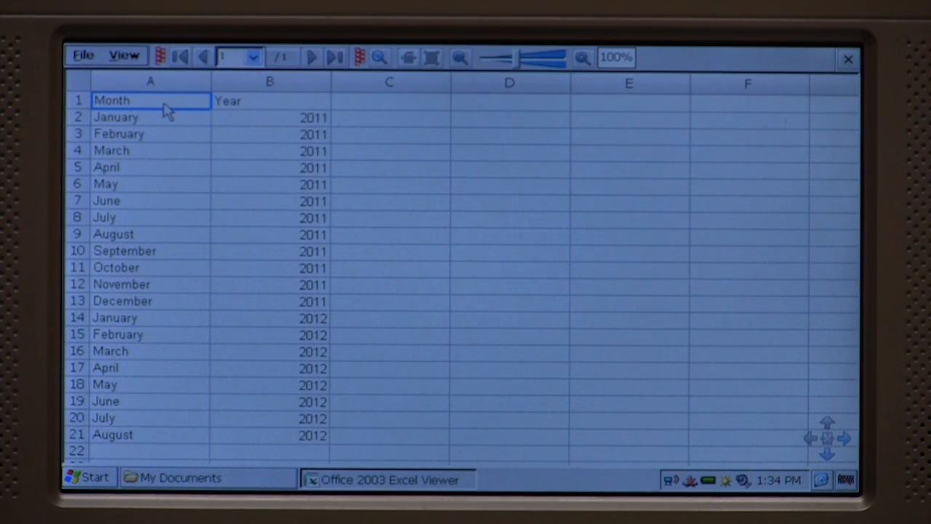
pyautogui.moveTo(148, 153)
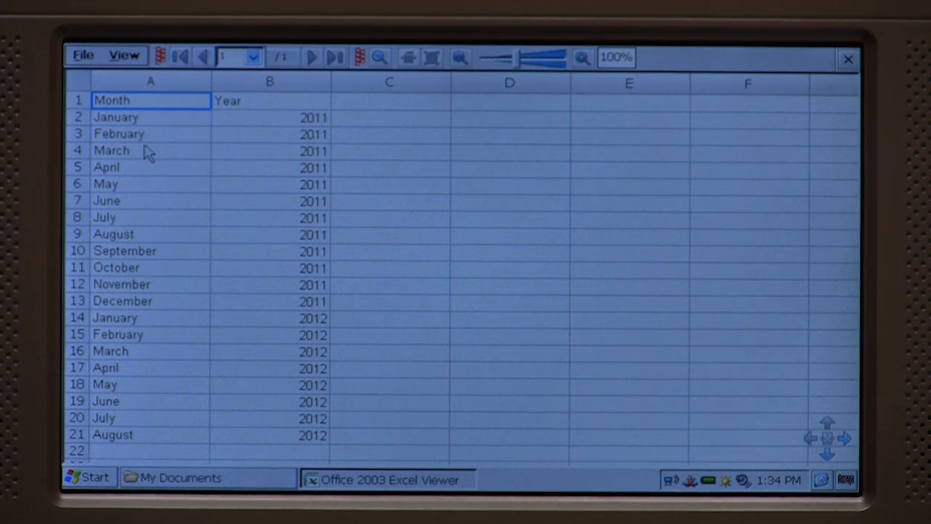
pyautogui.moveTo(157, 187)
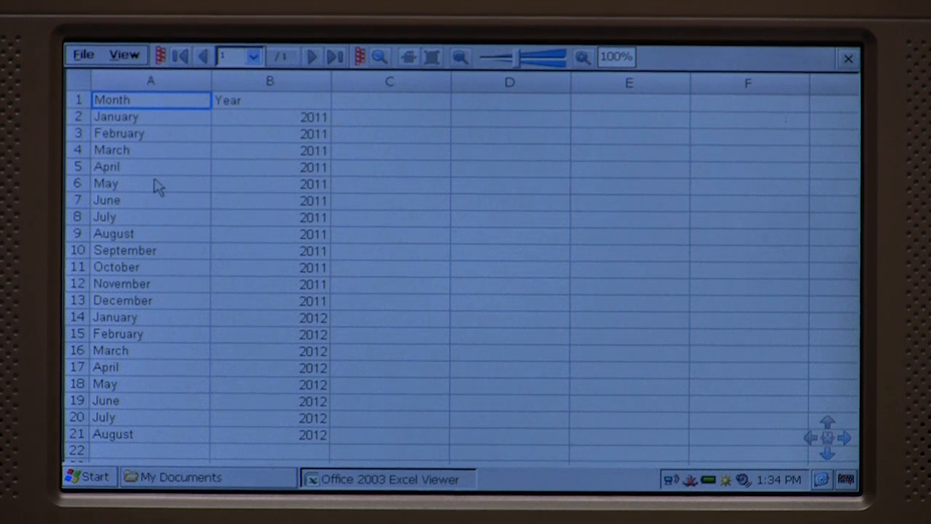
pyautogui.click(152, 150)
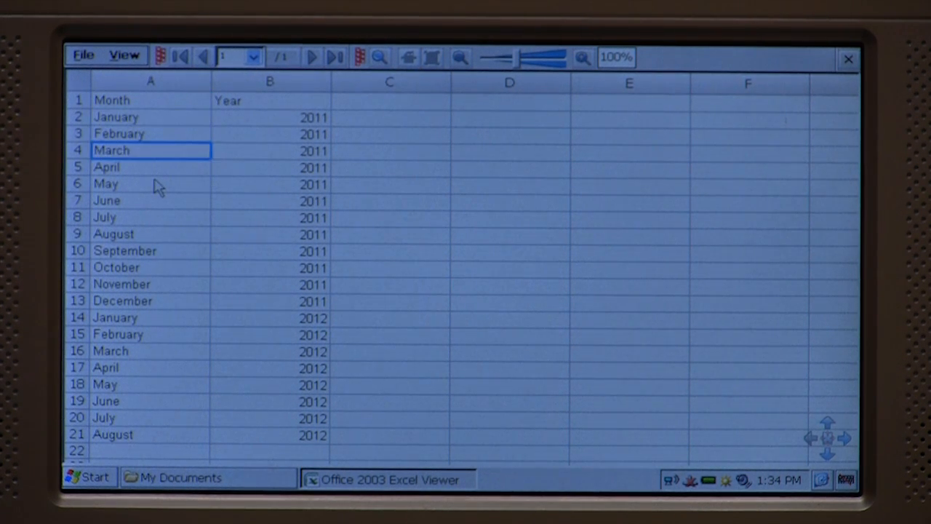